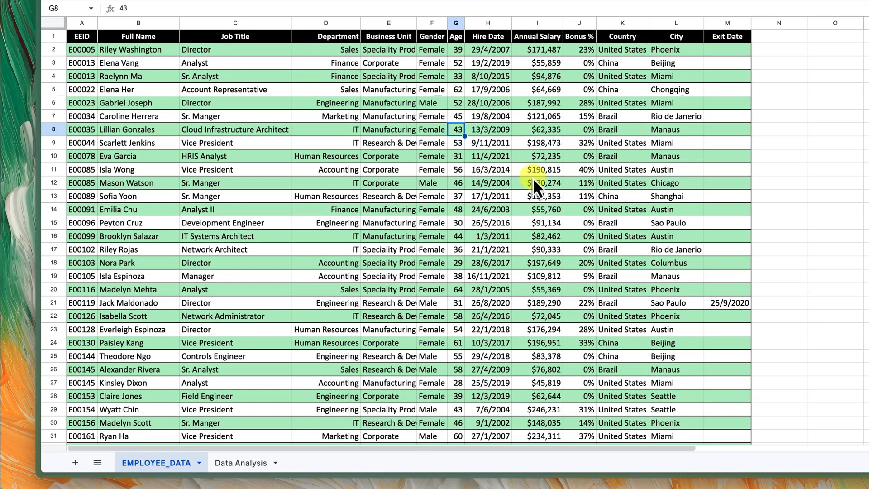
# Review the EMPLOYEE_DATA source sheet before switching to the blank Importing Data spreadsheet.
pyautogui.scroll(-3)
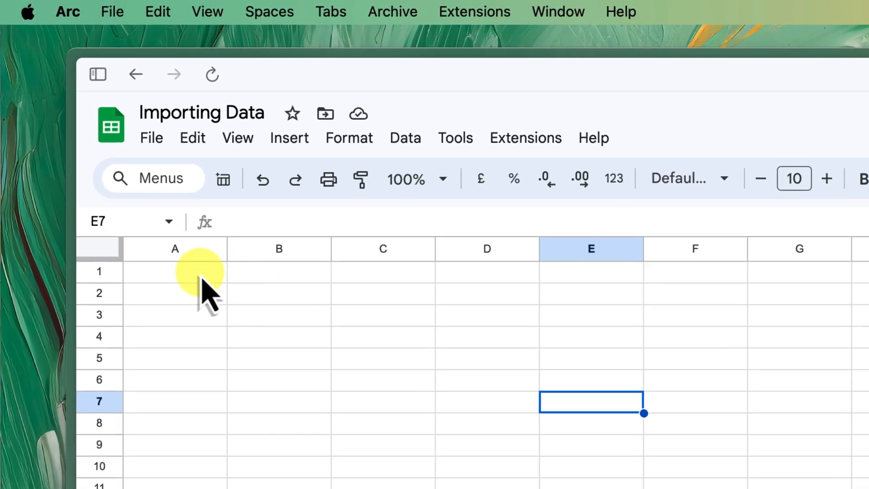
# Enter =IMPORTRANGE( in A1 with the source spreadsheet URL in quotes and the range string.
pyautogui.click(175, 271)
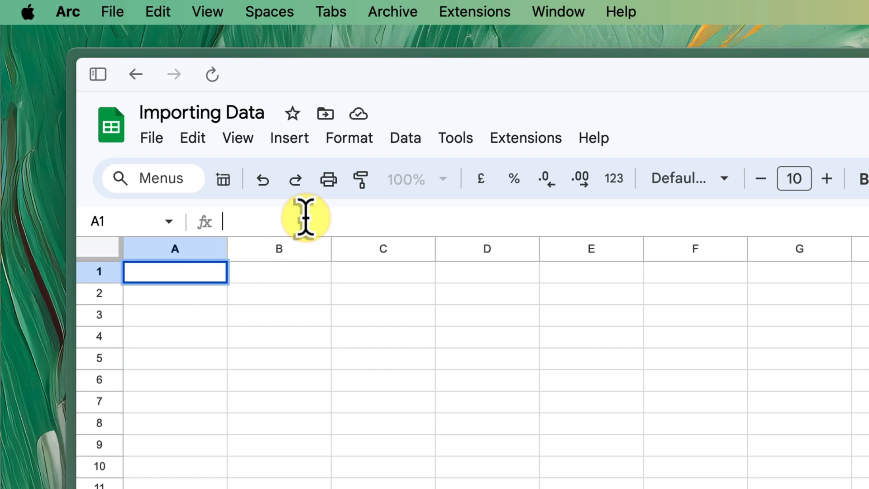
pyautogui.write('=IMPORTRANGE(')
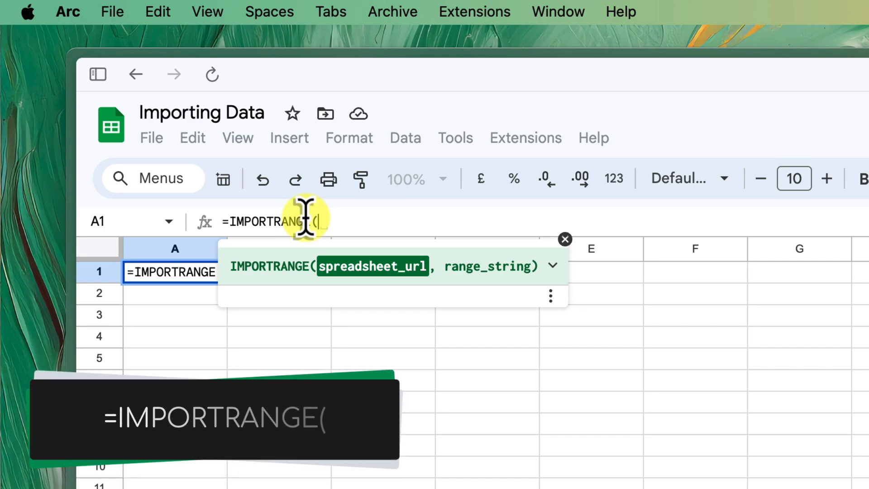
pyautogui.moveTo(382, 311)
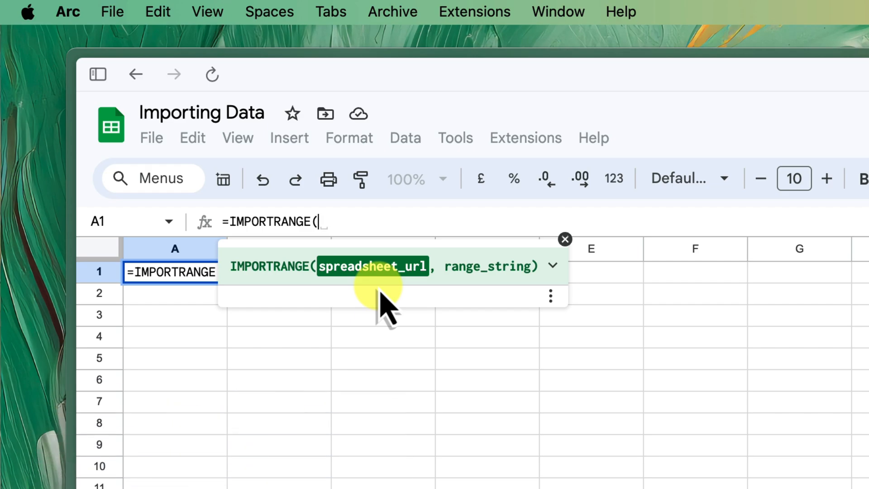
pyautogui.moveTo(84, 324)
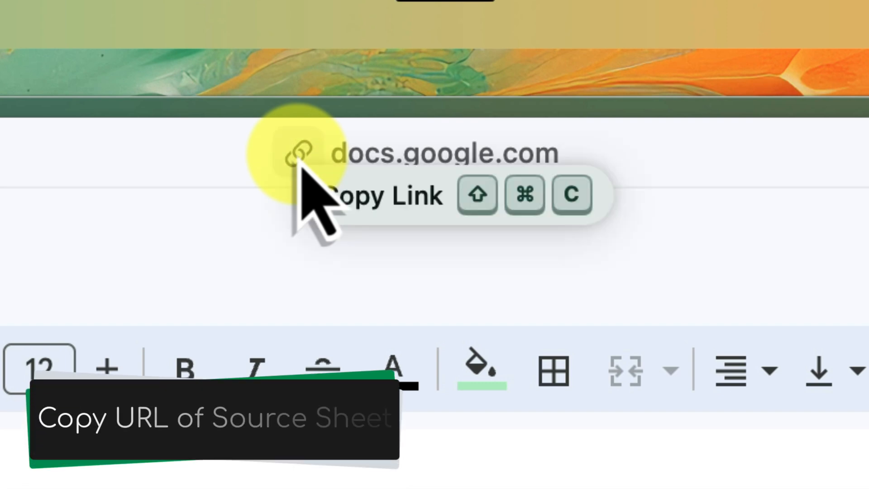
pyautogui.click(382, 196)
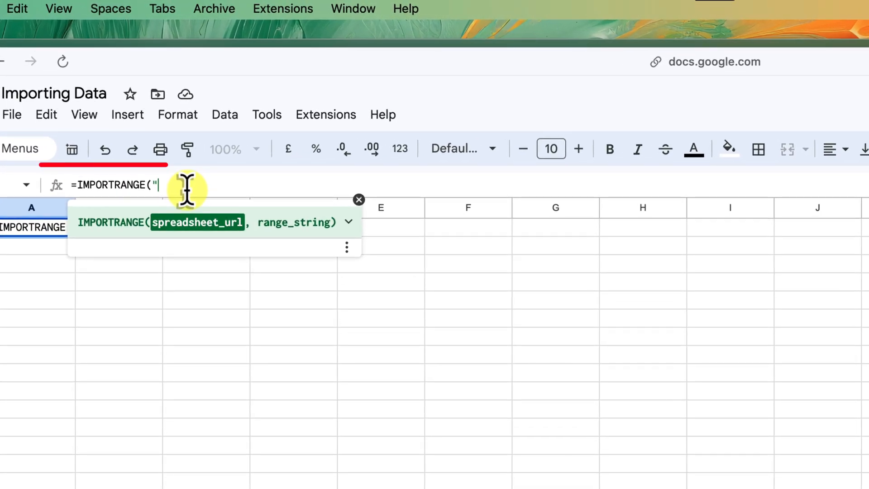
pyautogui.write('https://docs.google.com/spreadsheets/d/1QZcffeisQynk2PpStaBIki99VV4bwZevDlBJQ1-4lMM/edit?gid=0#gid=0"')
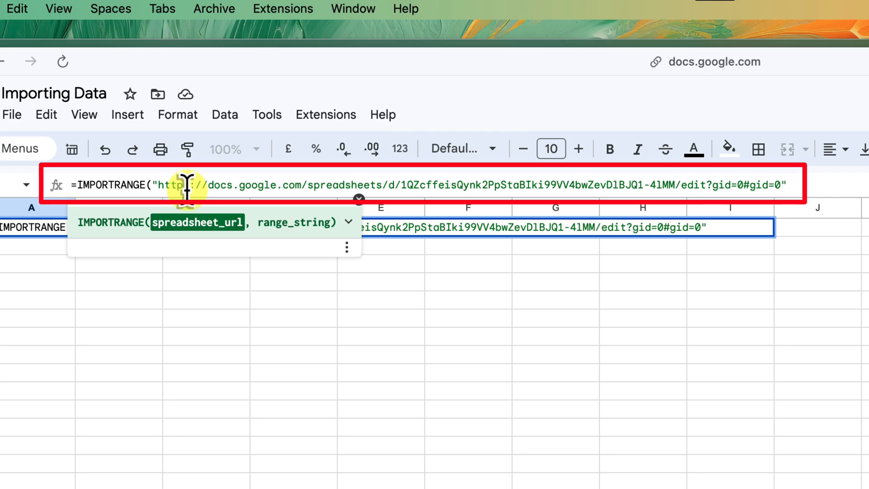
pyautogui.moveTo(826, 188)
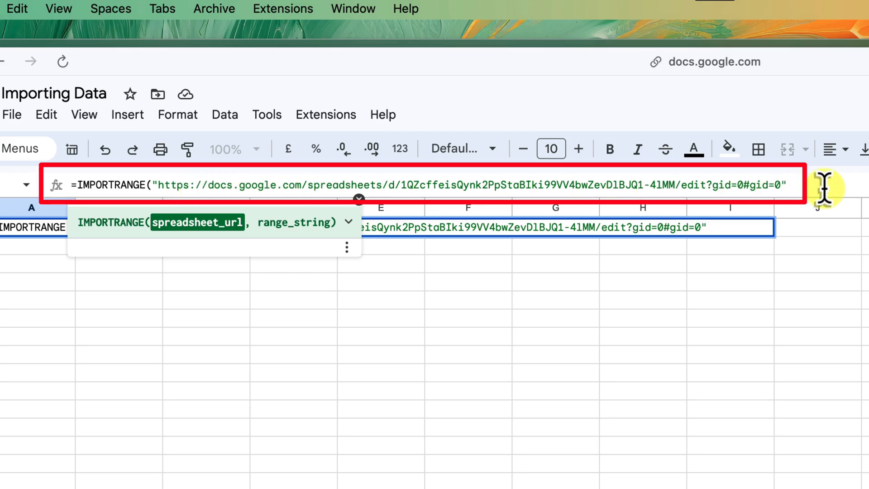
pyautogui.write('d0')
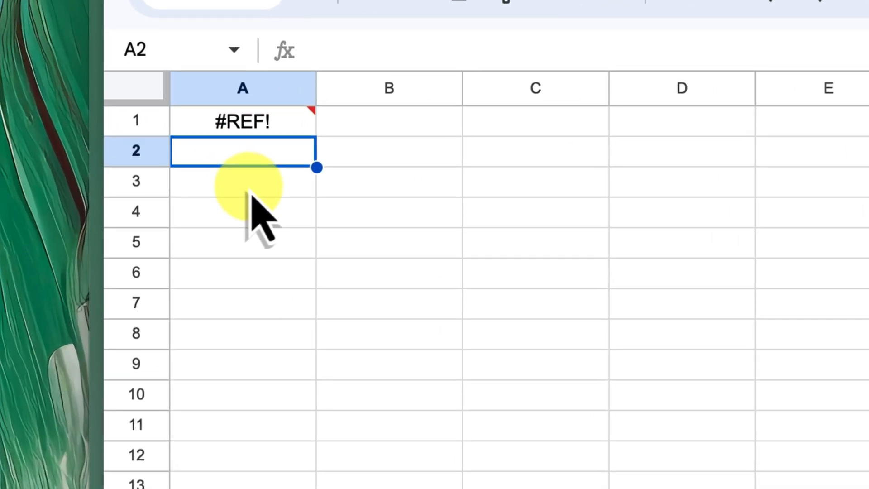
# Allow access on the #REF! cell so the employee records fill the destination sheet.
pyautogui.click(242, 120)
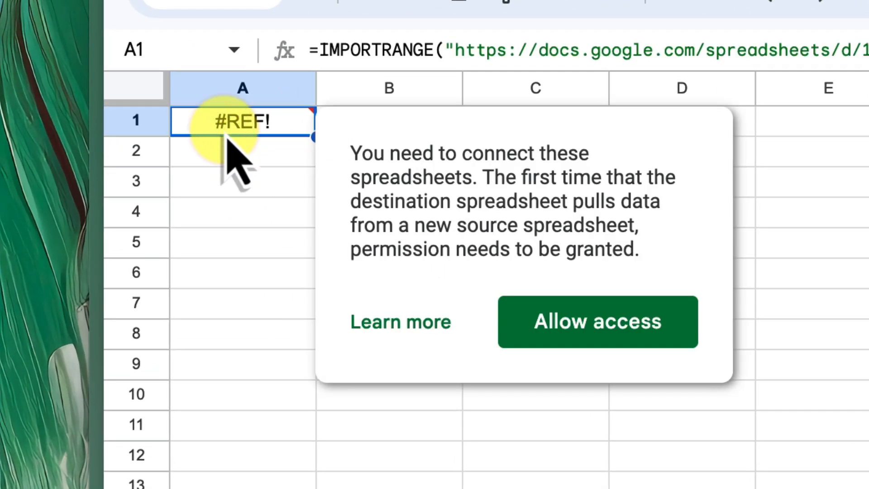
pyautogui.moveTo(688, 255)
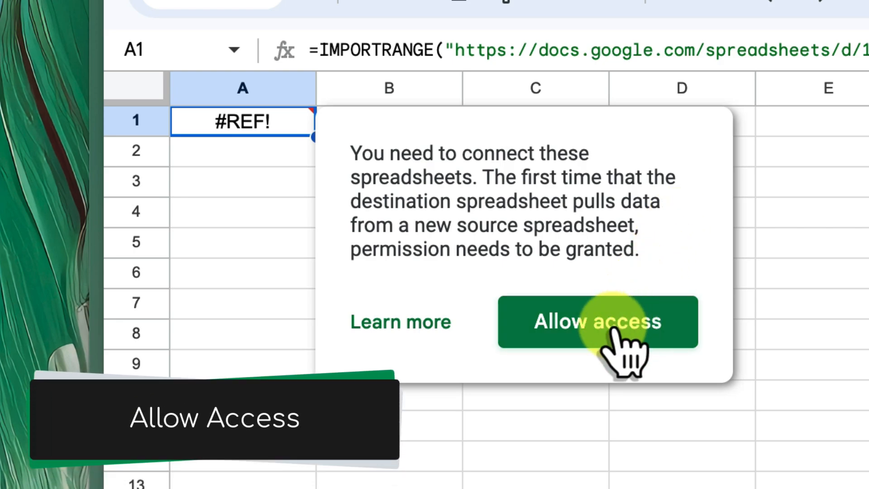
pyautogui.click(598, 321)
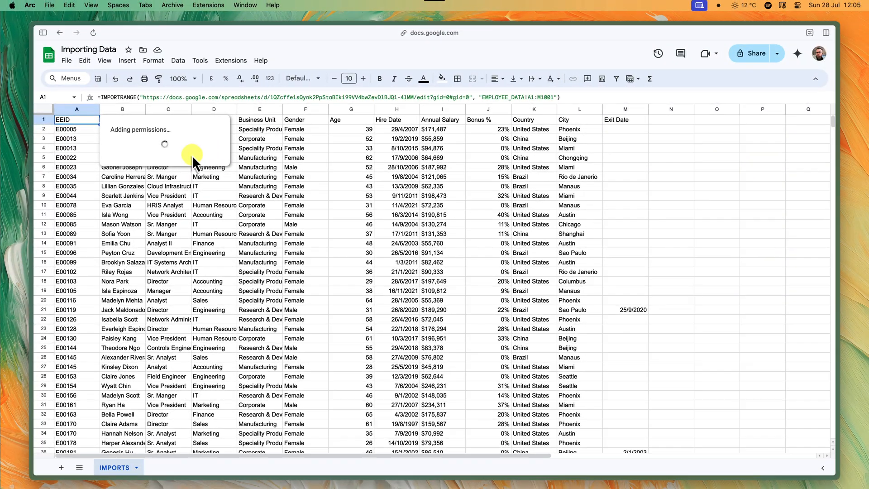
pyautogui.moveTo(253, 199)
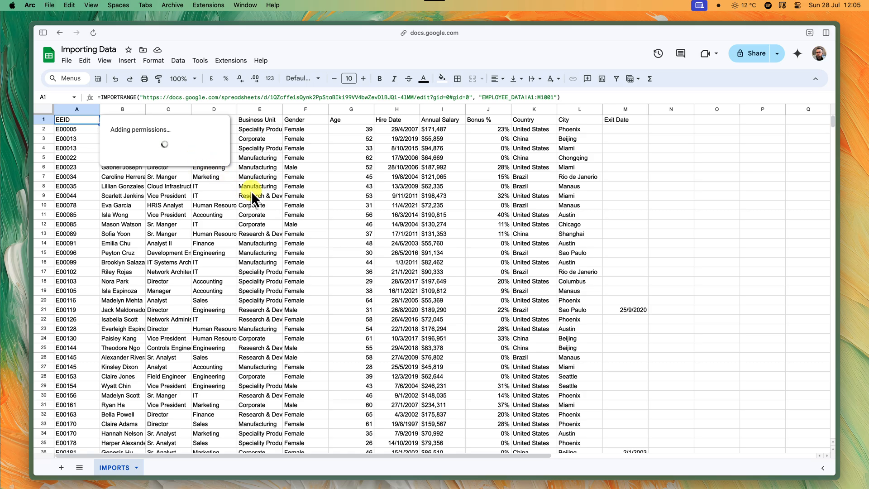
pyautogui.click(306, 234)
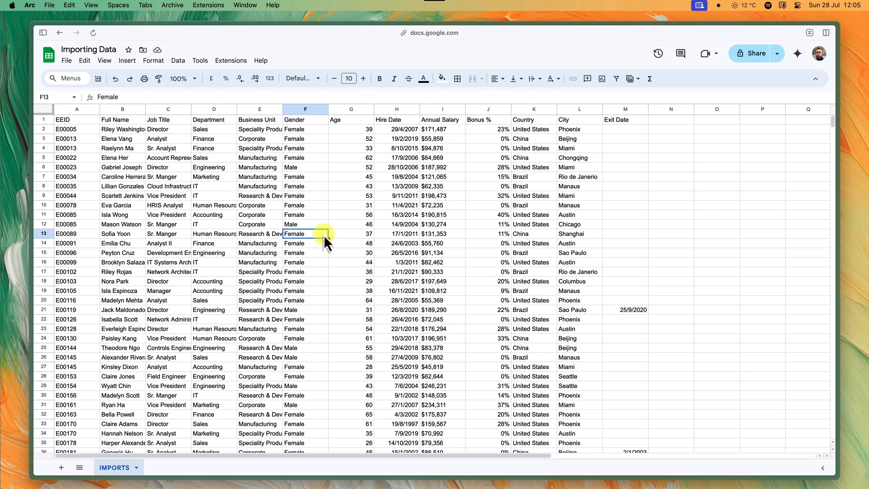
pyautogui.scroll(-3)
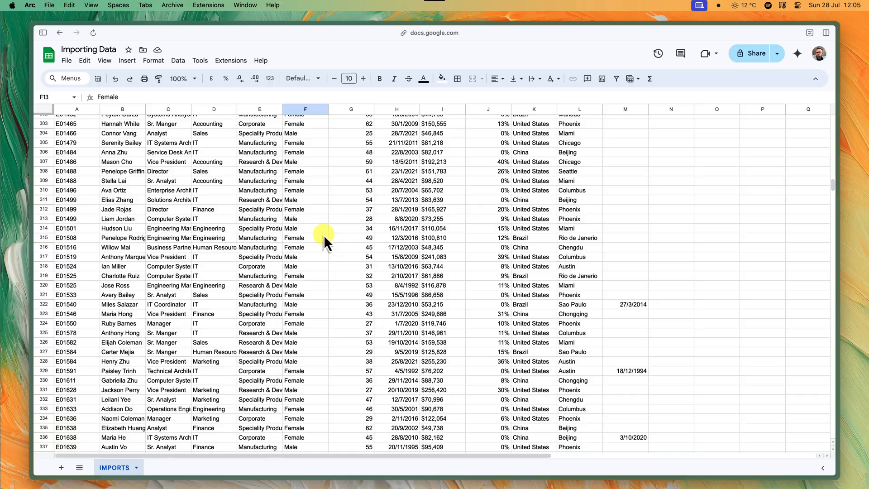
pyautogui.scroll(-3)
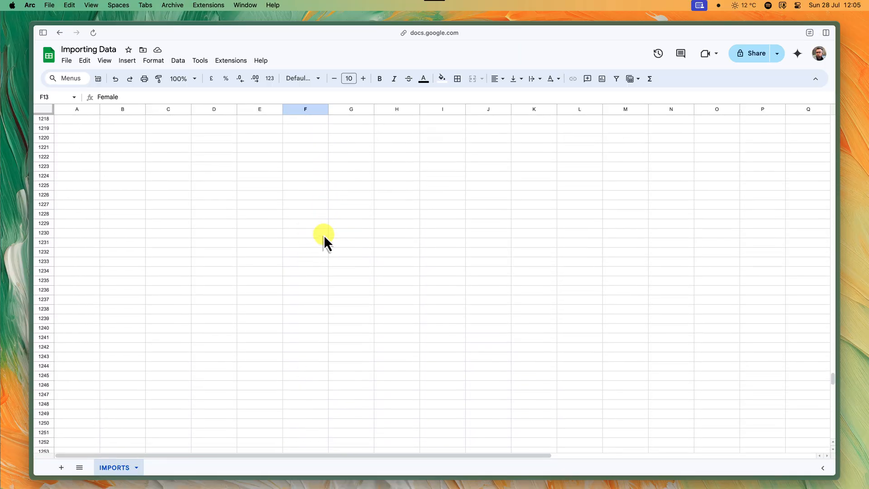
pyautogui.scroll(3)
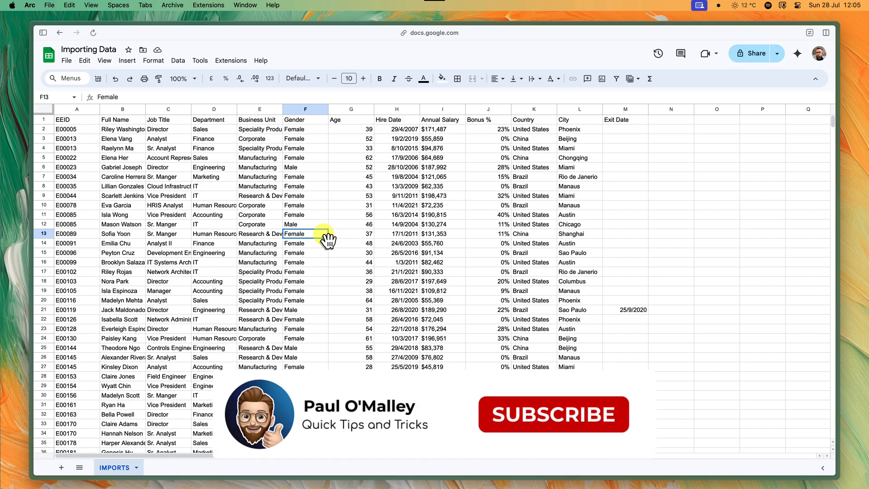
pyautogui.click(552, 414)
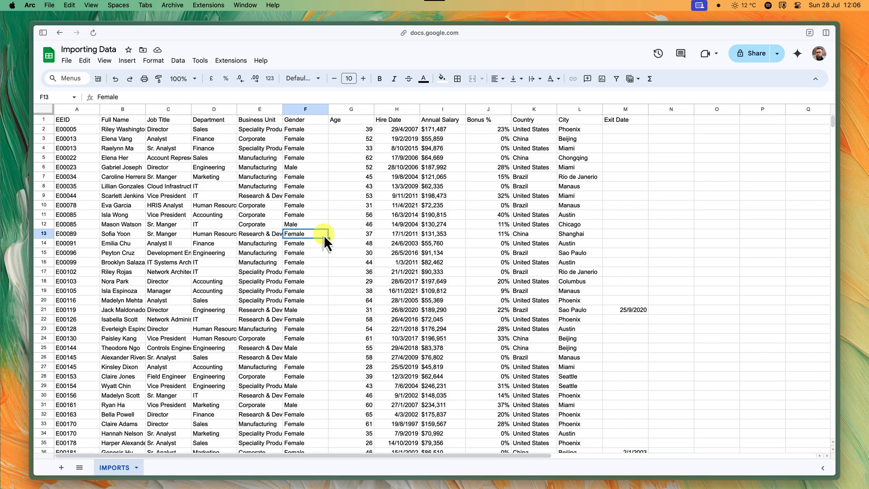
pyautogui.moveTo(214, 114)
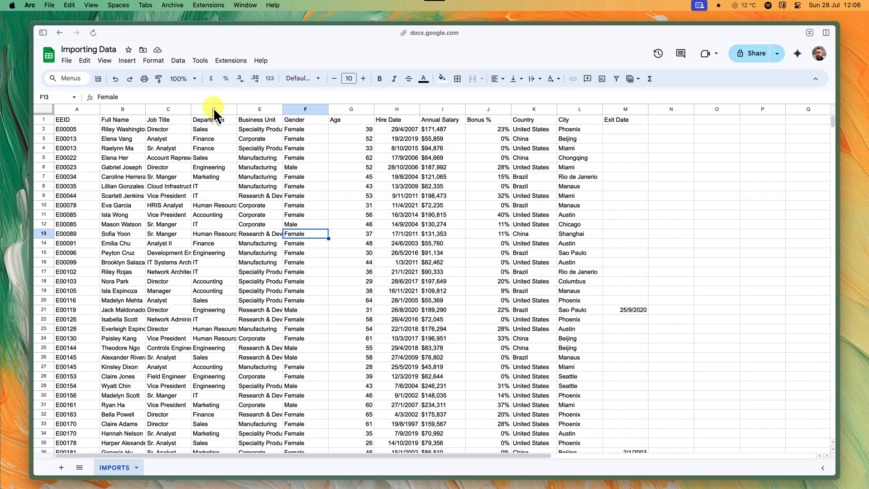
pyautogui.click(214, 109)
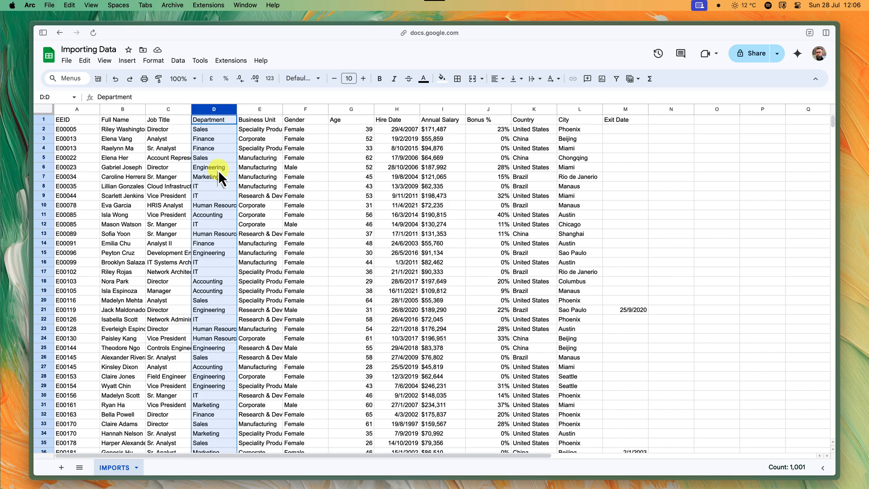
pyautogui.click(122, 119)
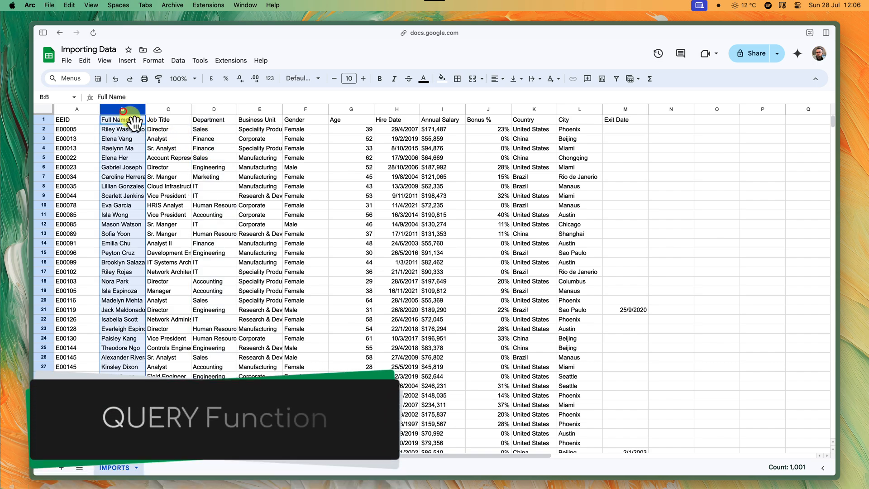
pyautogui.click(213, 186)
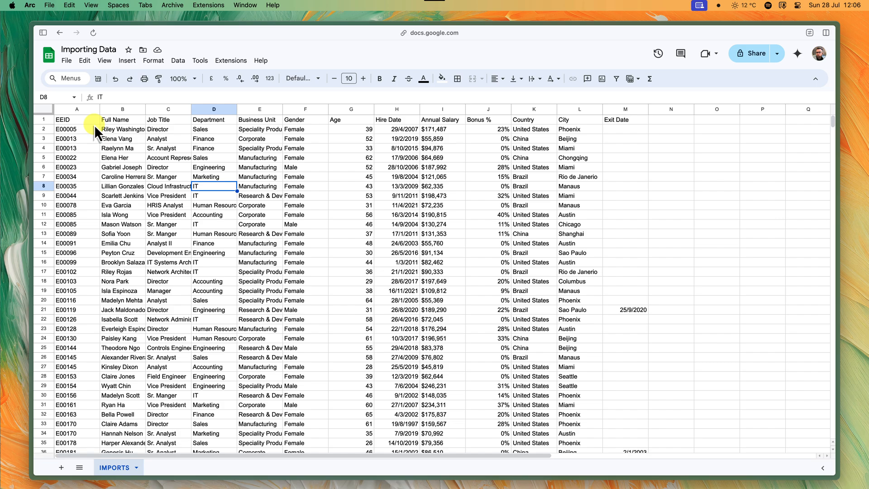
pyautogui.click(214, 110)
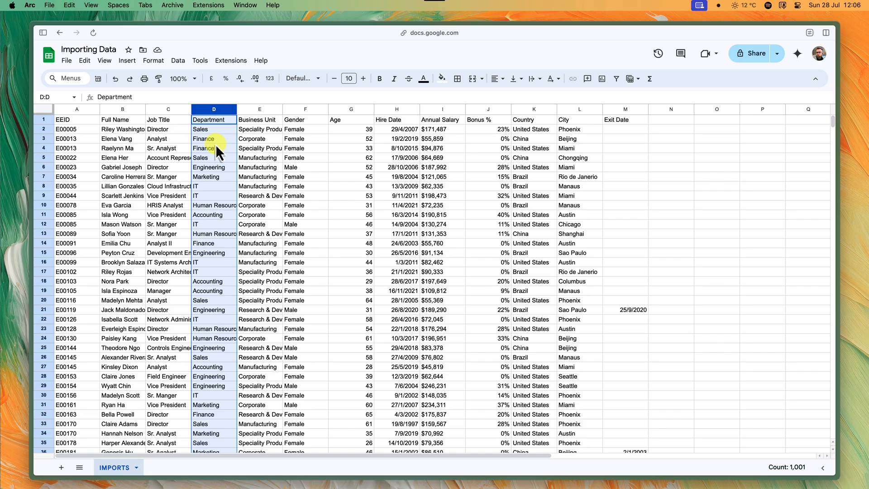
pyautogui.click(63, 120)
pyautogui.write('=QUERY(IMPORTRANGE("URL of your source sheet", "Sheet name!Cell range"), "SELECT * WHERE Col1 = \'Search Term\'")')
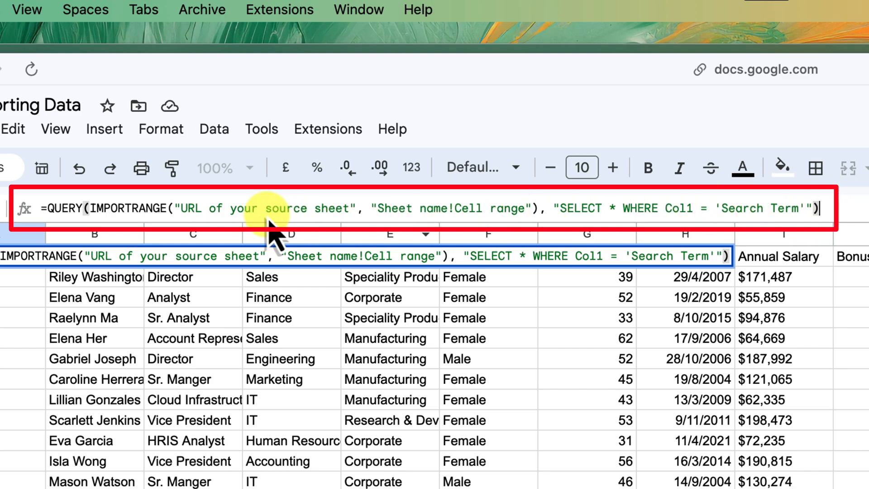
pyautogui.moveTo(627, 241)
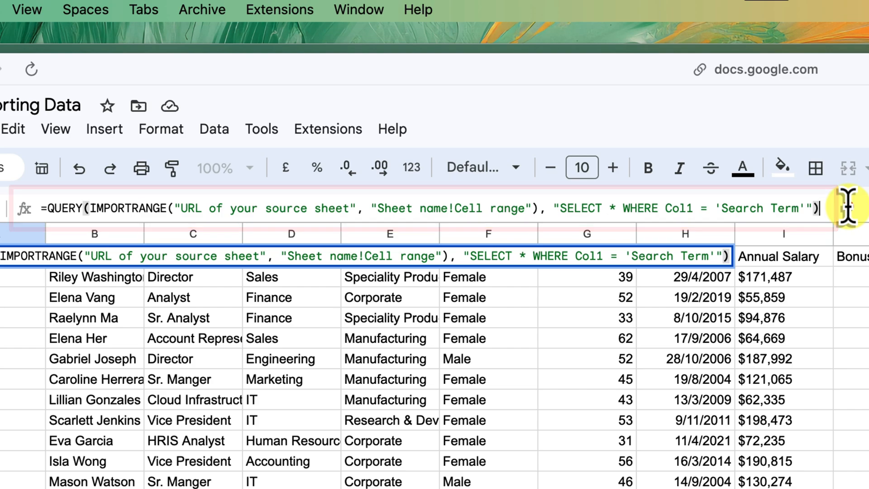
# Wrap IMPORTRANGE in QUERY with "SELECT * WHERE Col4 = 'Sales'" to keep only Sales rows.
pyautogui.write('z')
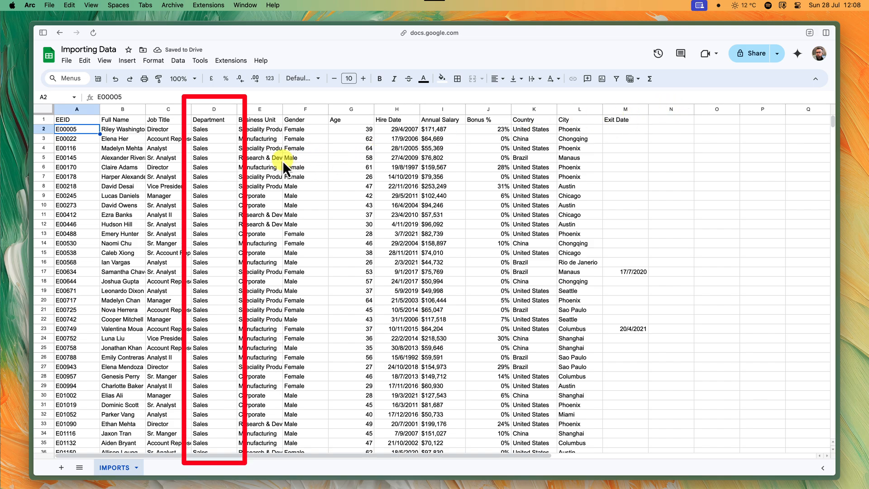
pyautogui.moveTo(86, 125)
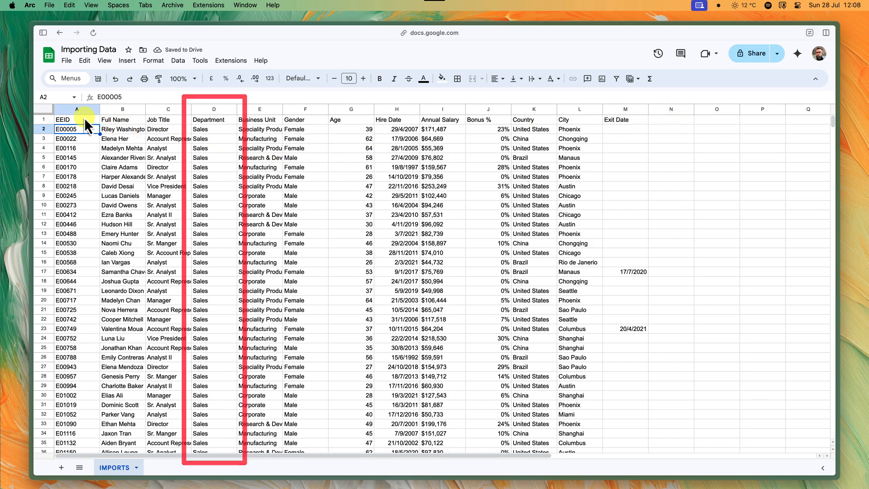
pyautogui.click(76, 119)
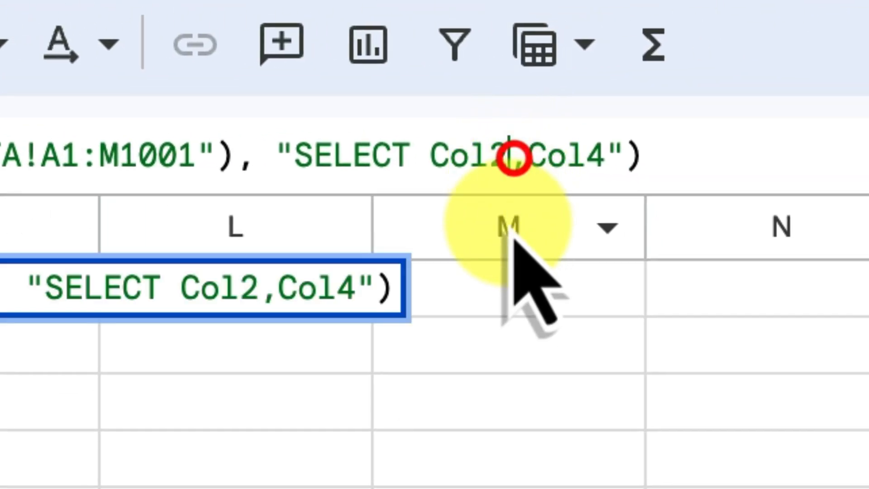
# Rewrite the select clause to "SELECT Col2,Col4" for Full Name and Department only.
pyautogui.write('Col4')
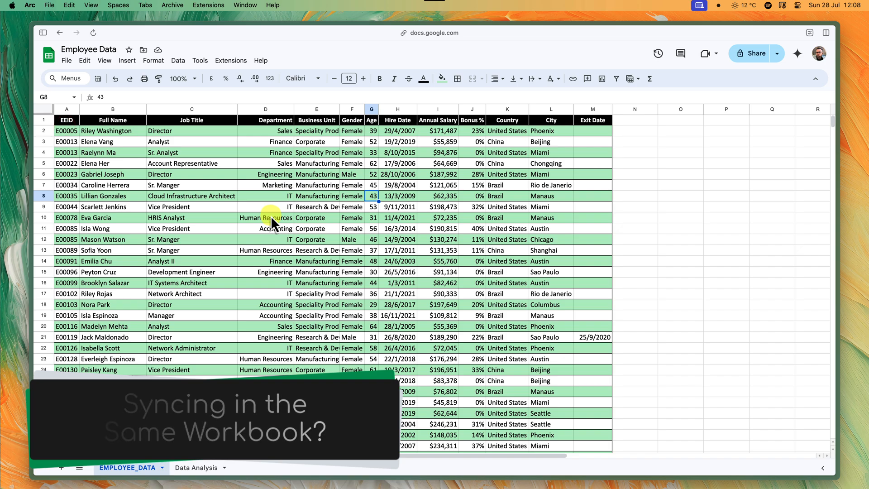
# Enter =ARRAYFORMULA(EMPLOYEE_DATA!A1:M1001) in A1 of the Data Analysis sheet.
pyautogui.click(195, 467)
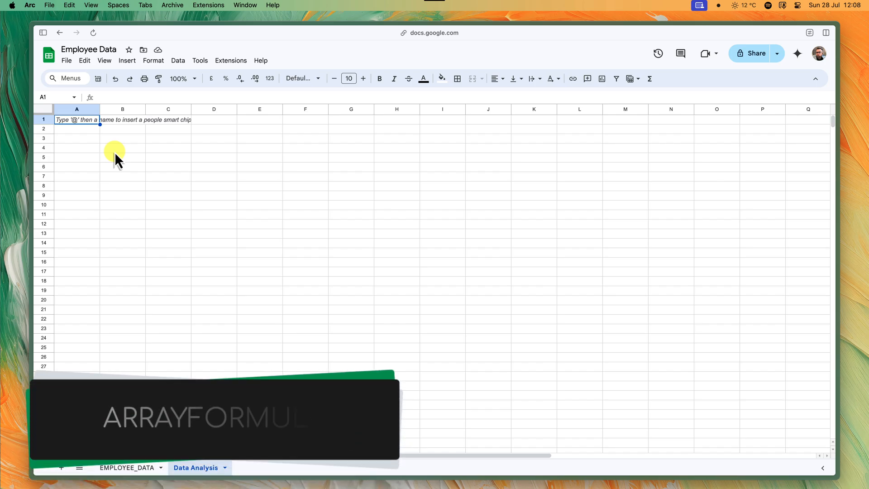
pyautogui.moveTo(117, 155)
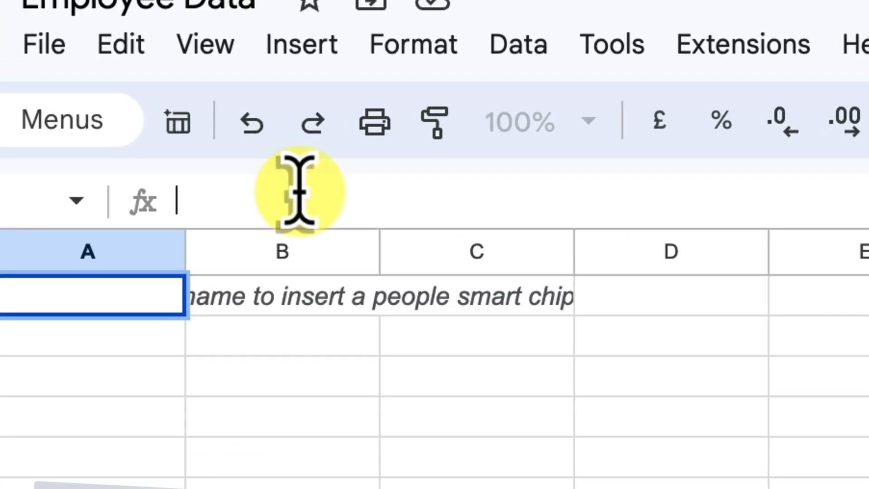
pyautogui.write('=ARRAYFORMULA(EMPLOYEE_DATA!A1:M1001)')
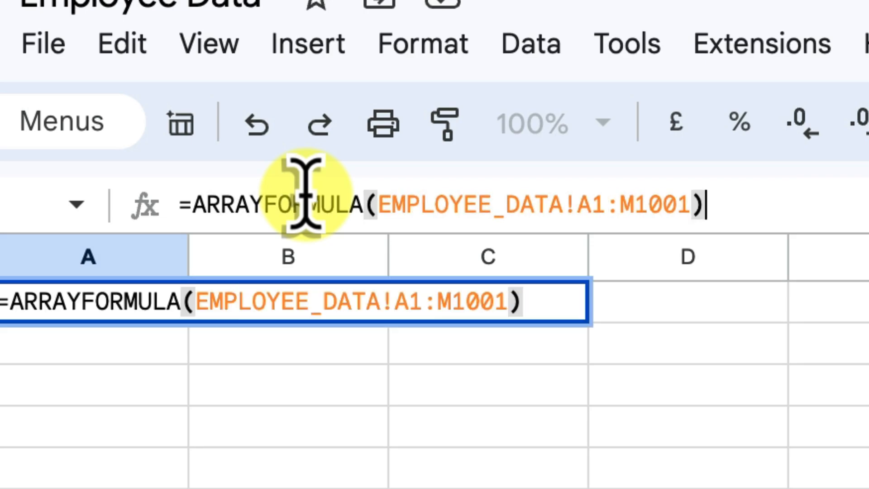
pyautogui.moveTo(705, 191)
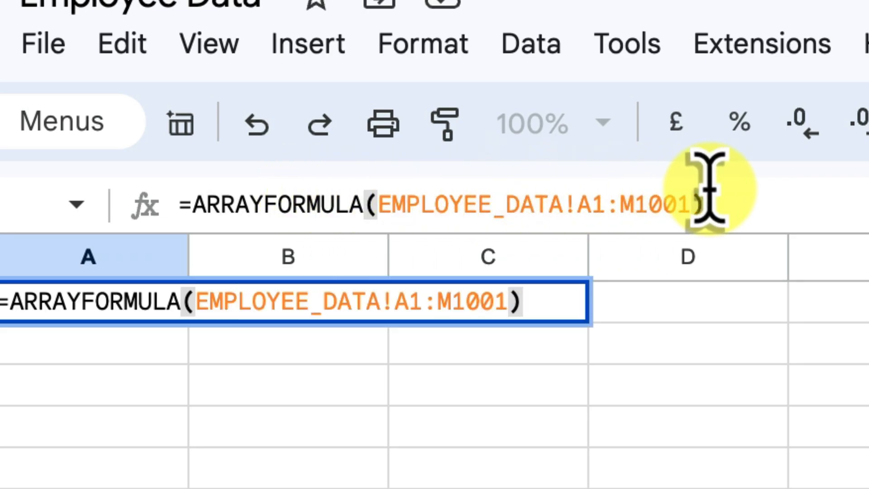